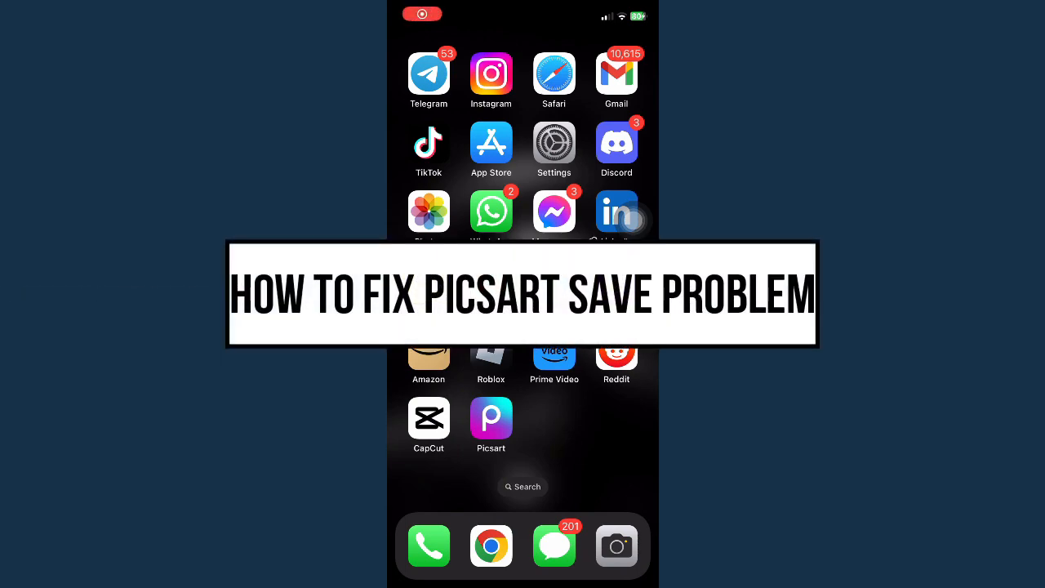
Launch Picsart and open the Create screen's Templates gallery
left_click(491, 417)
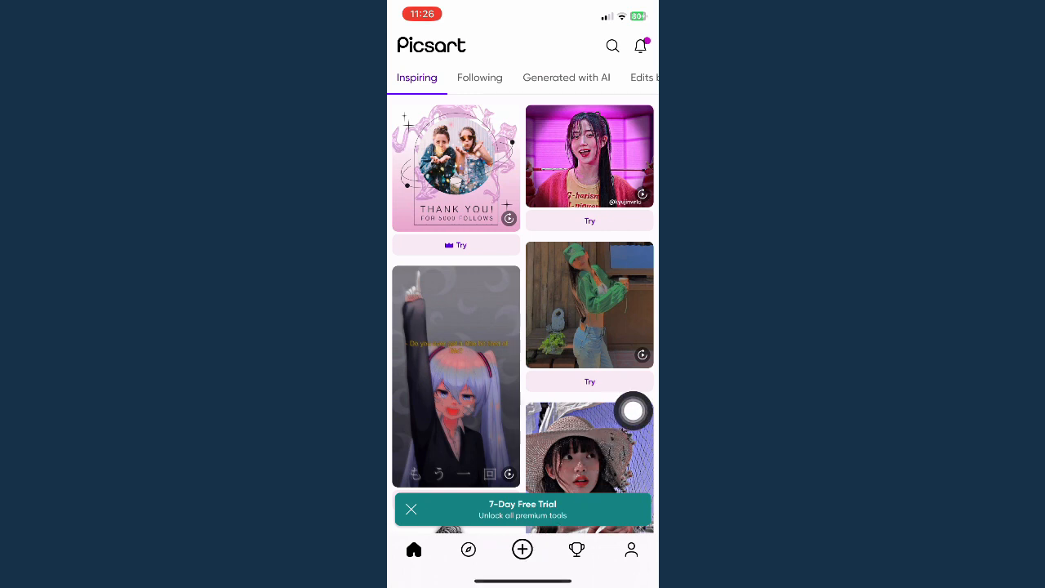
left_click(522, 548)
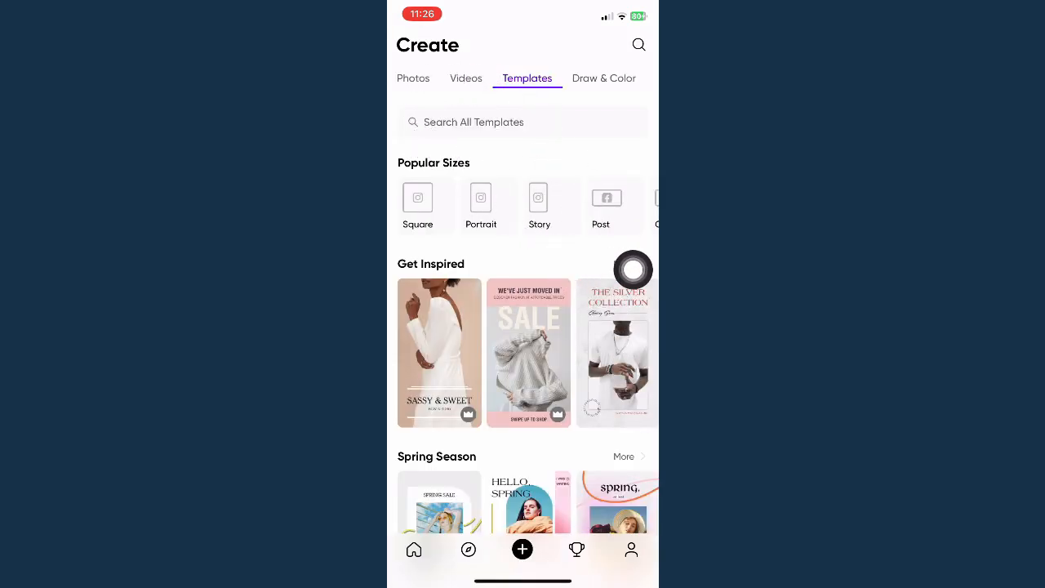
scroll("up", 3)
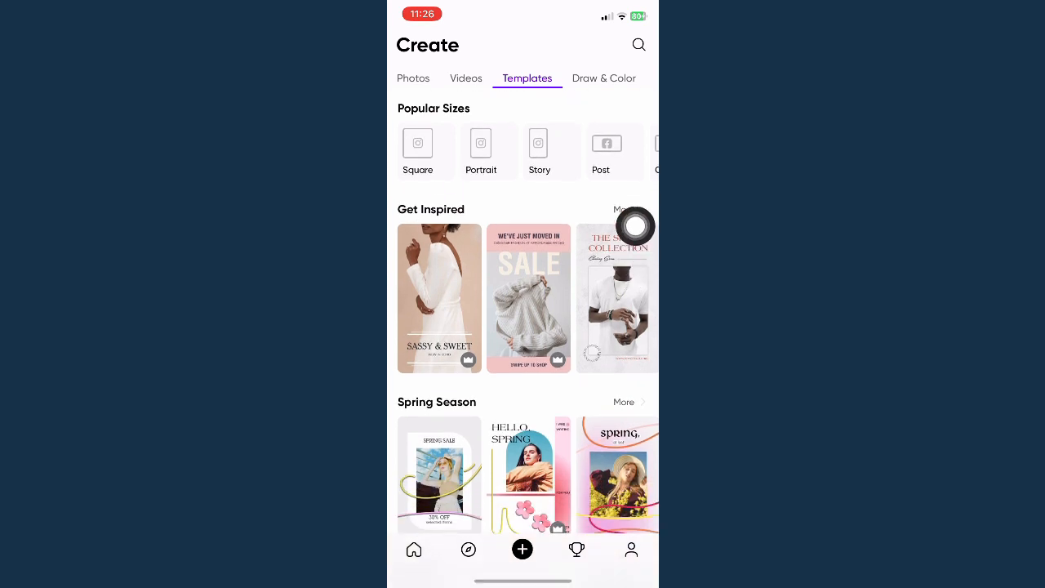
Open The Silver Collection template and switch its website text to a slanted script font
left_click(617, 298)
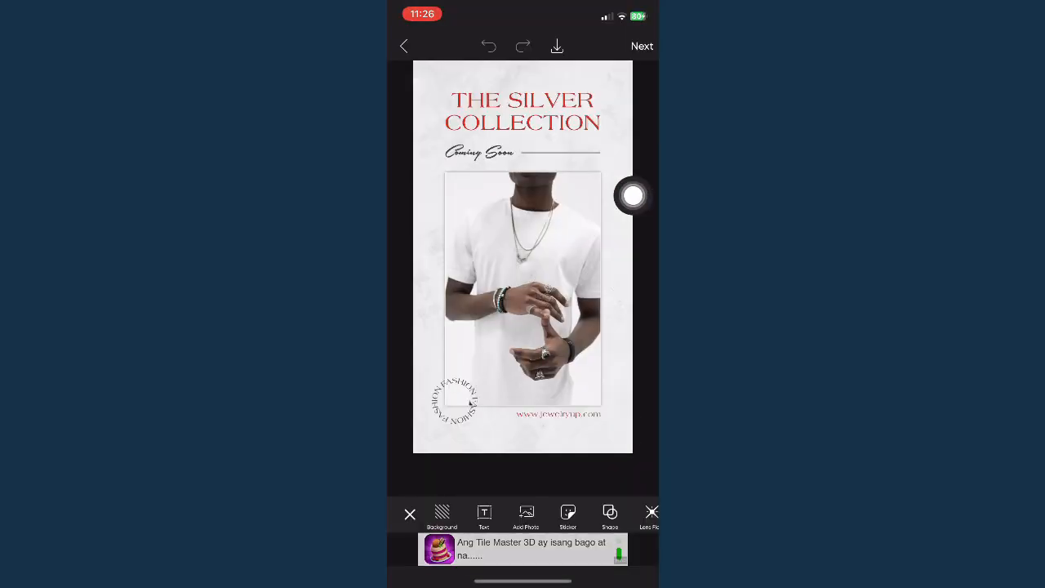
left_click(557, 414)
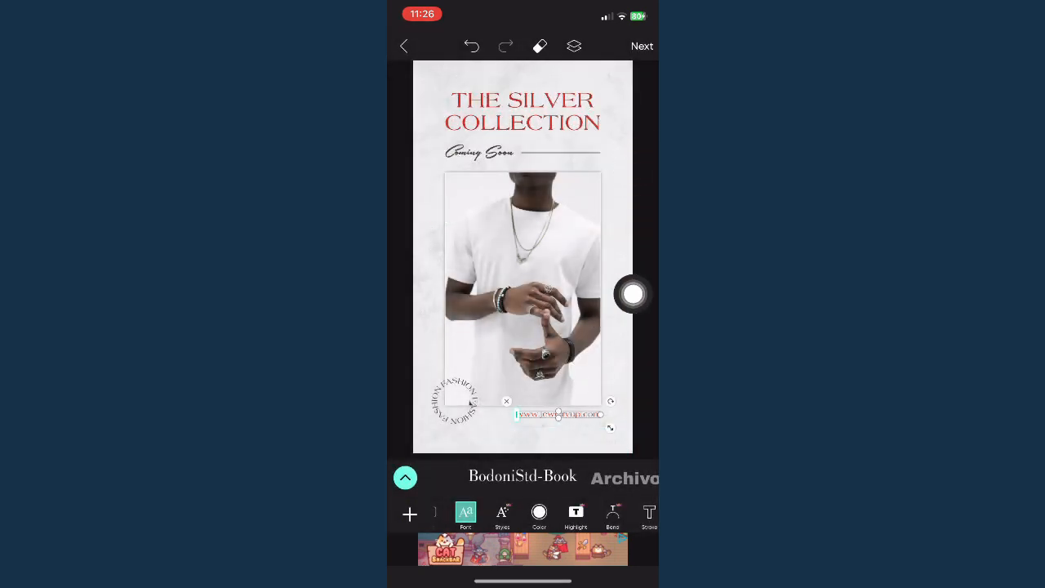
scroll("left", 3)
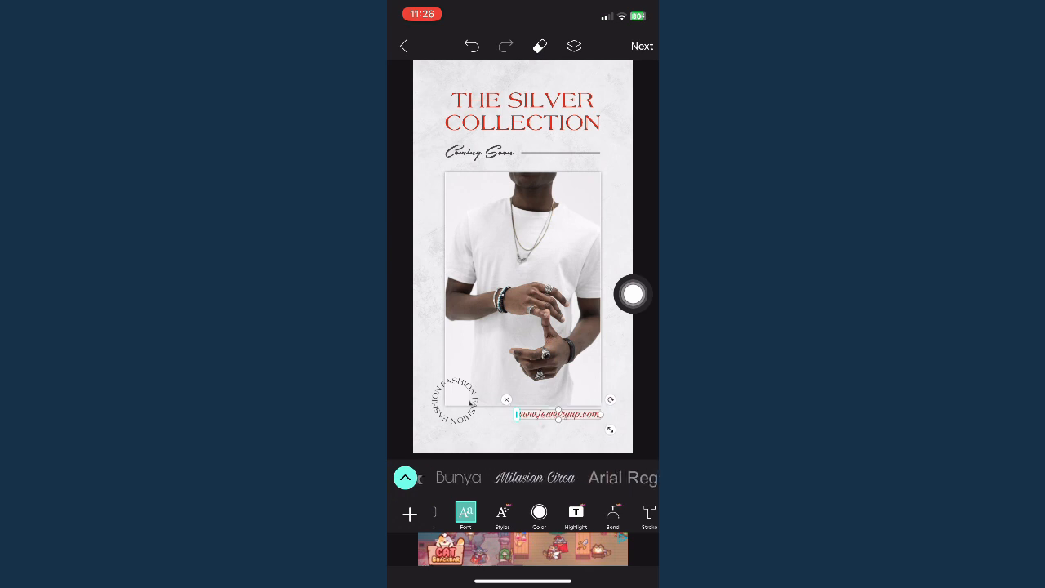